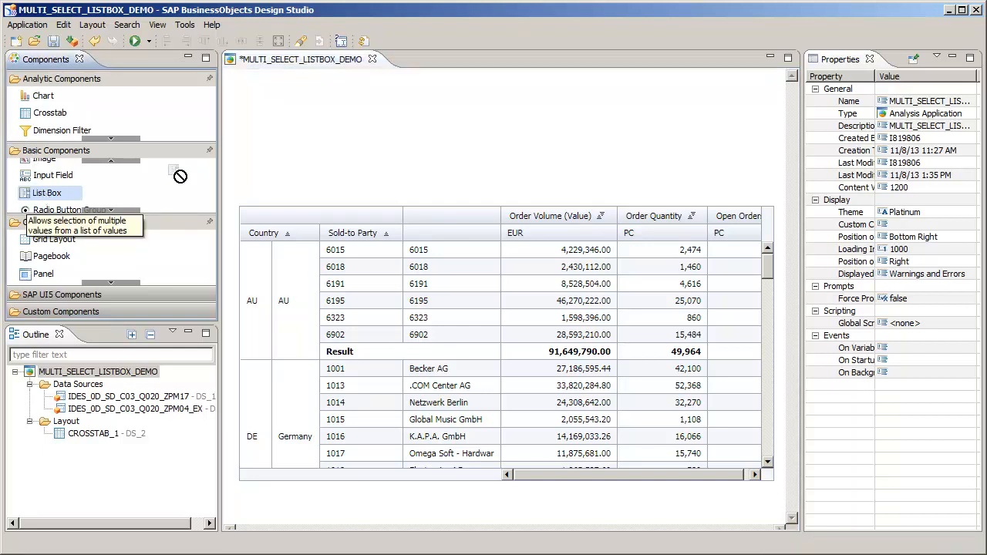
# Drag a List Box from Basic Components onto the canvas above the crosstab
pyautogui.moveTo(47, 193); pyautogui.dragTo(291, 116)
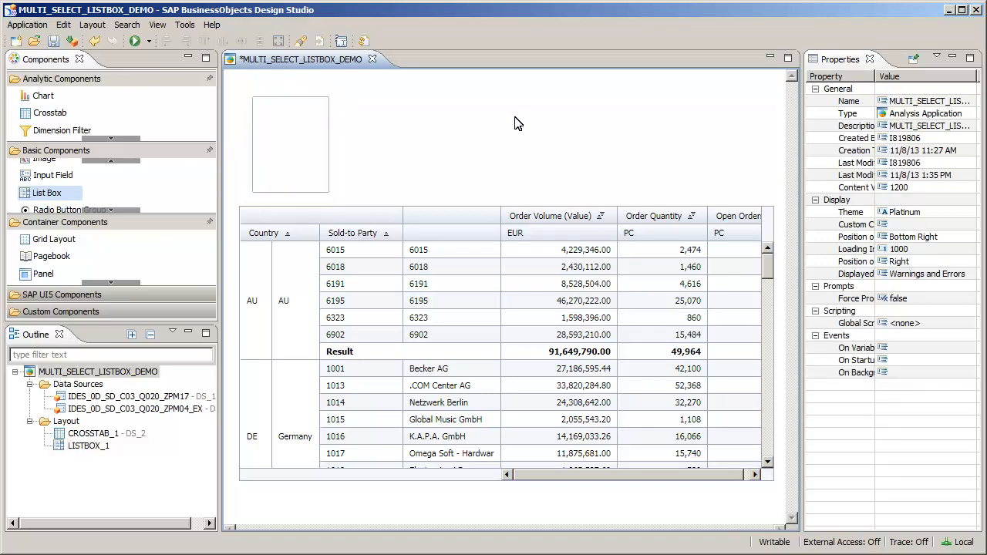
pyautogui.moveTo(886, 356)
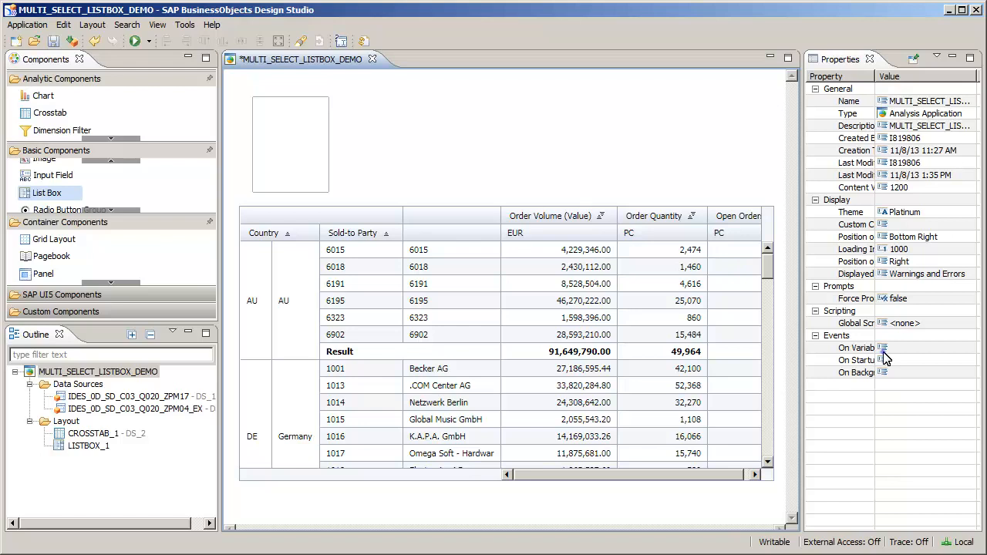
# Give the On Startup event a script filling LISTBOX_1 with up to 20 0D_COUNTRY members
pyautogui.click(854, 360)
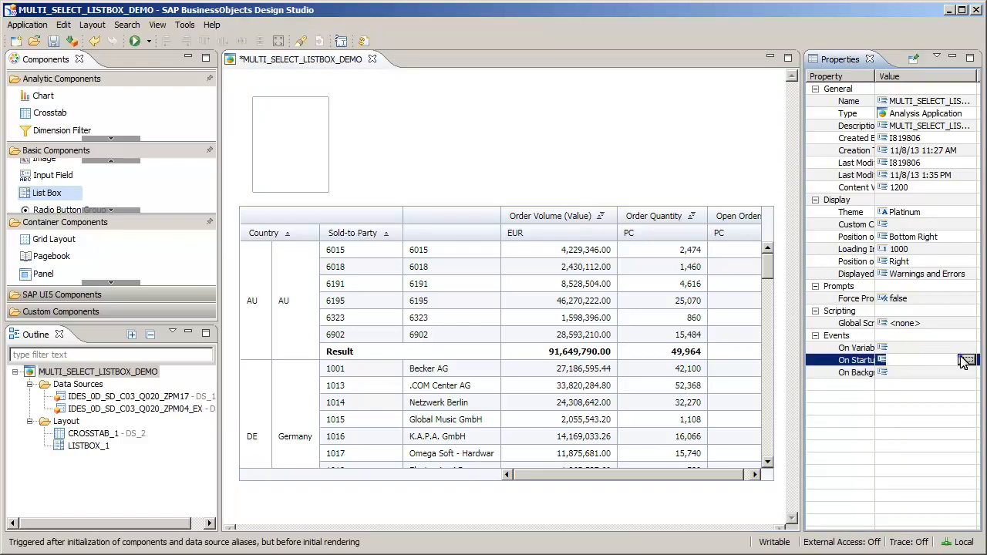
pyautogui.click(968, 360)
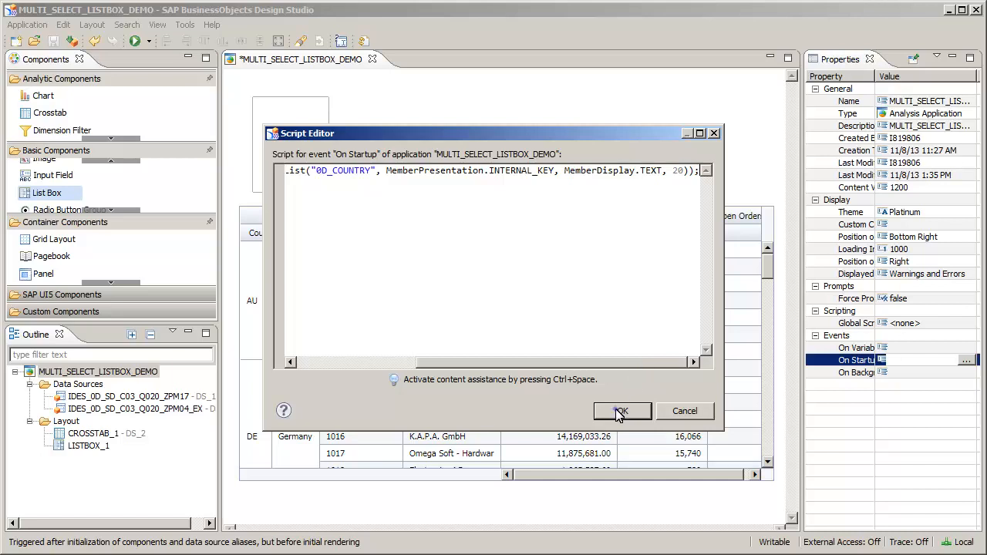
pyautogui.click(622, 411)
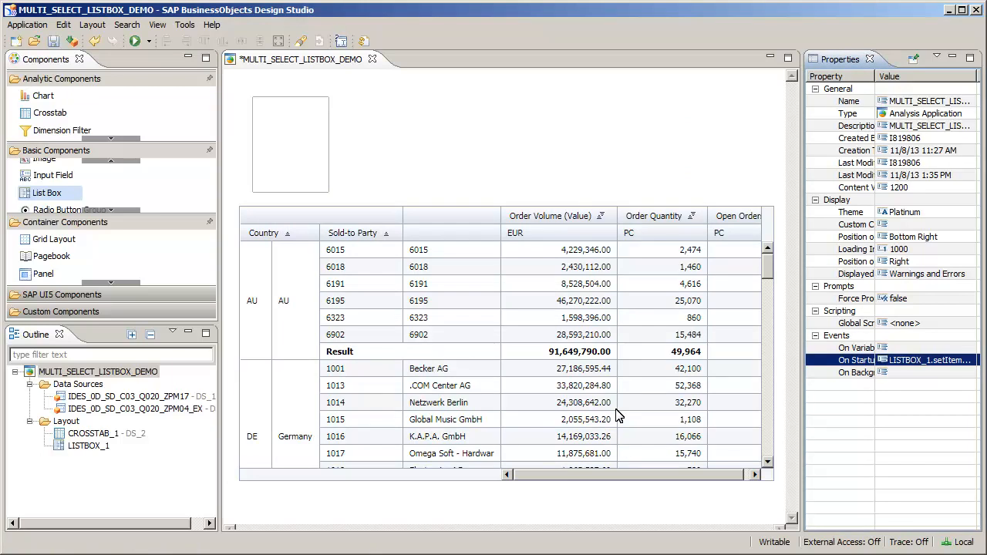
pyautogui.moveTo(459, 289)
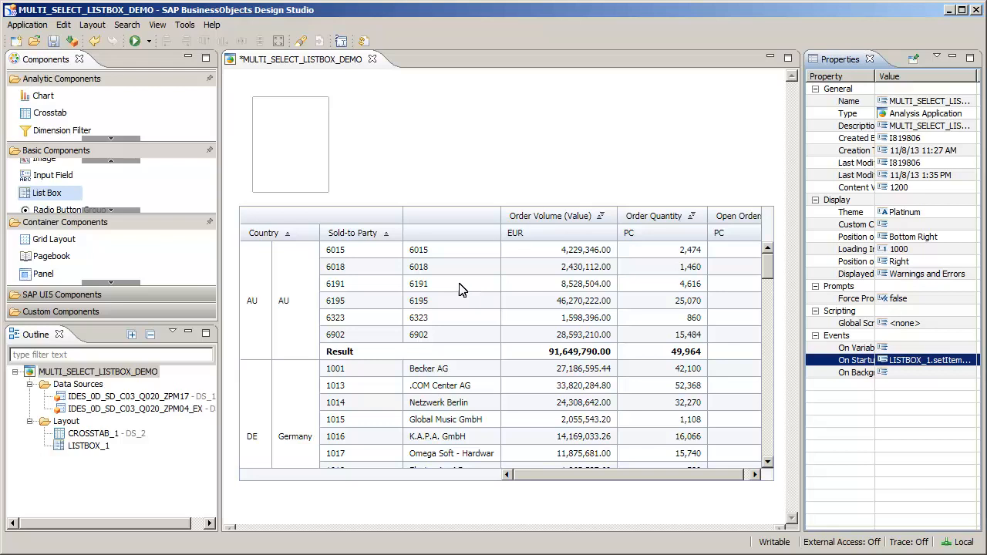
pyautogui.moveTo(301, 160)
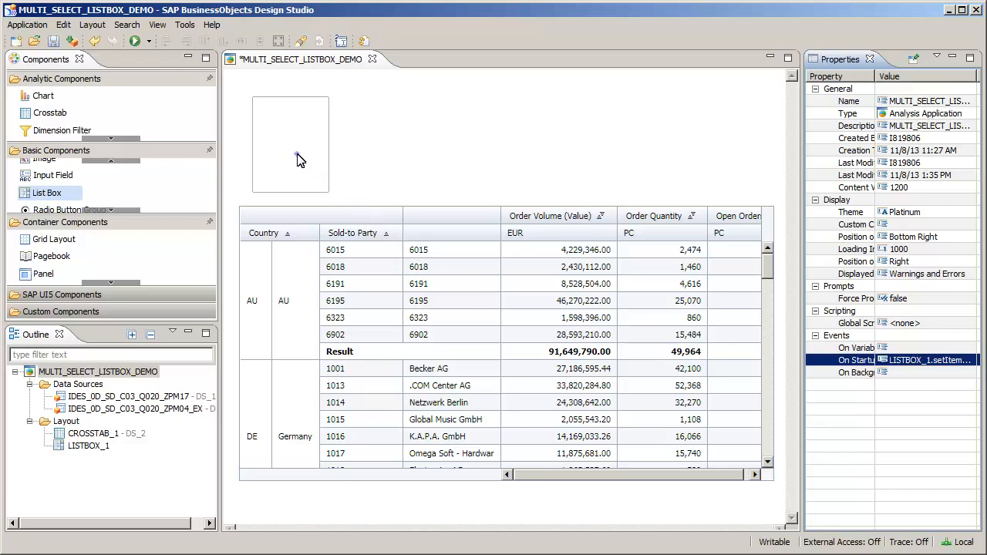
# Set LISTBOX_1's Multiple Selection property to true
pyautogui.click(290, 144)
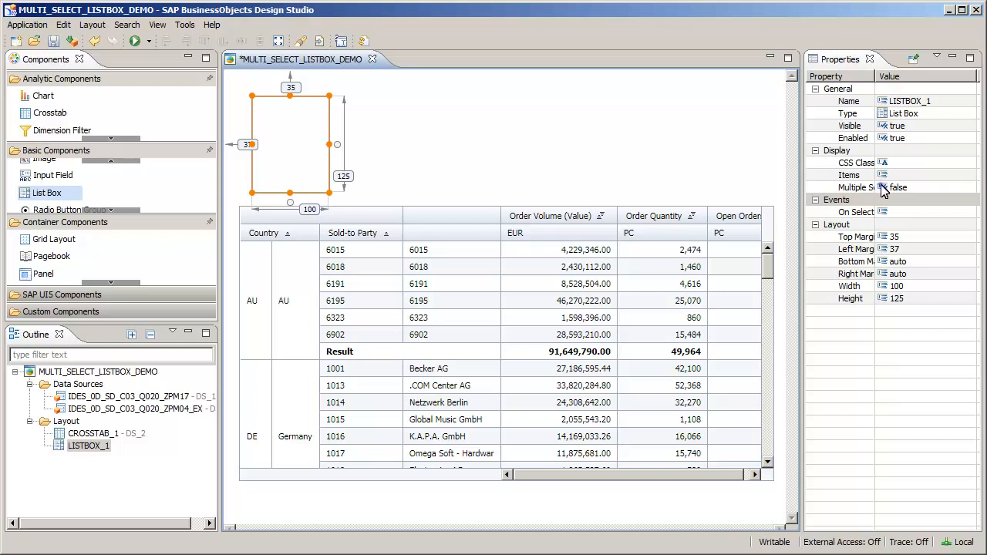
pyautogui.click(887, 188)
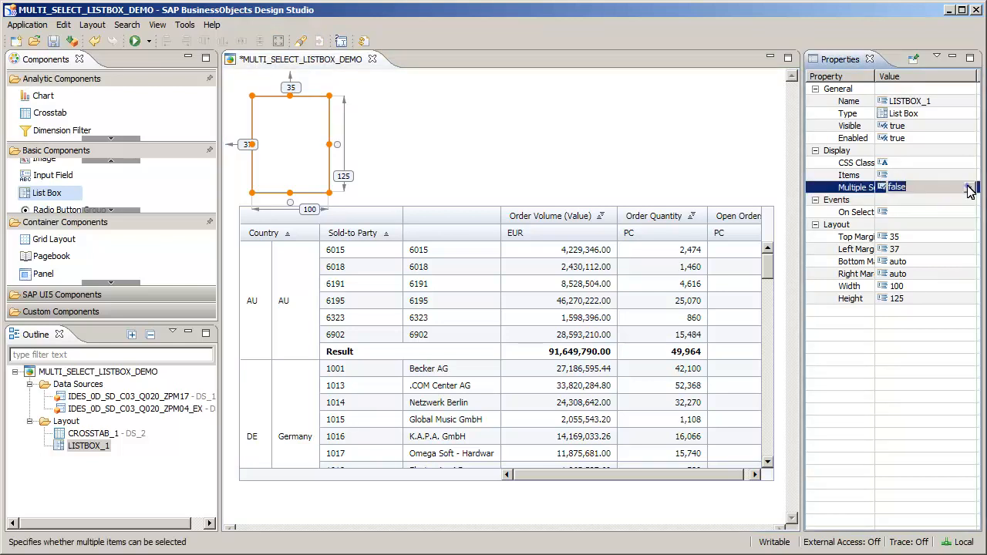
pyautogui.click(971, 187)
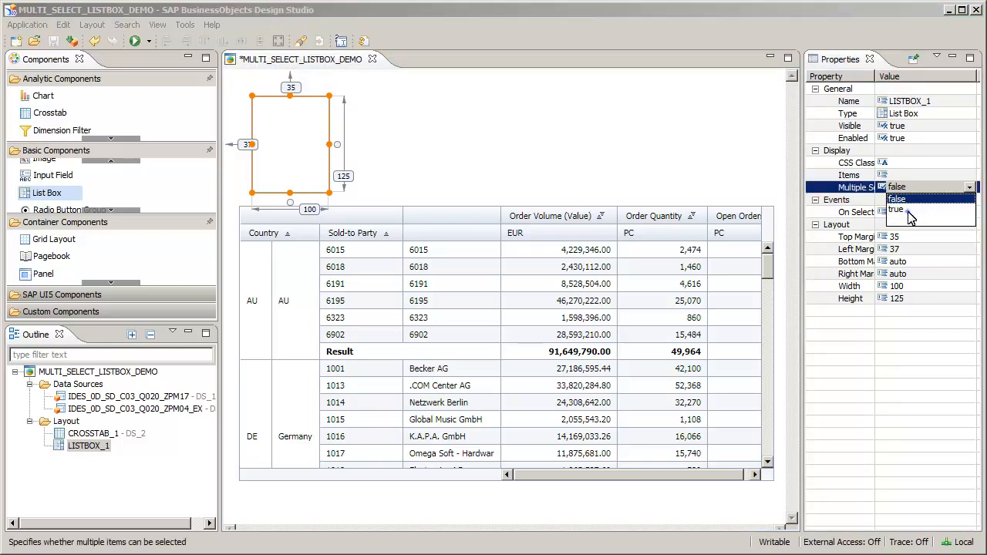
pyautogui.click(895, 209)
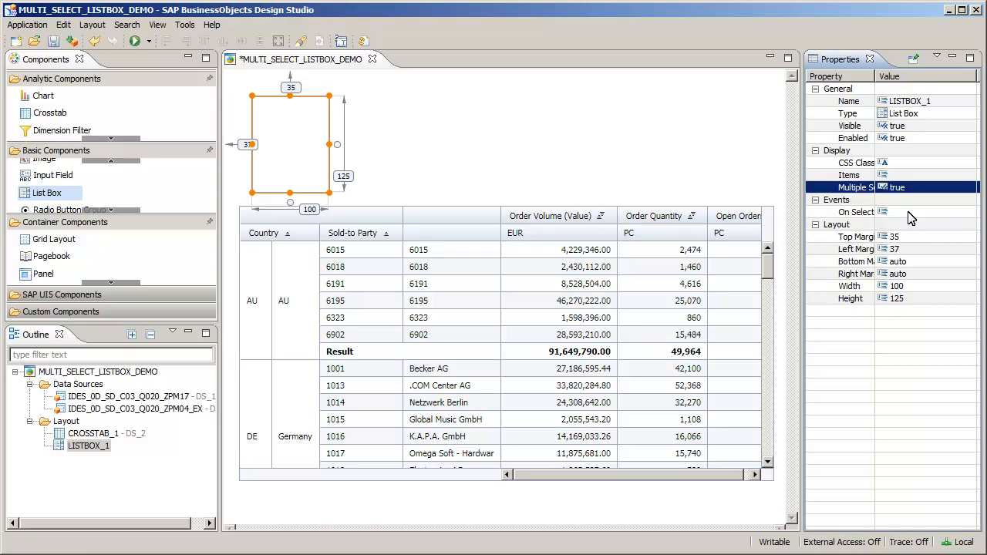
pyautogui.moveTo(914, 216)
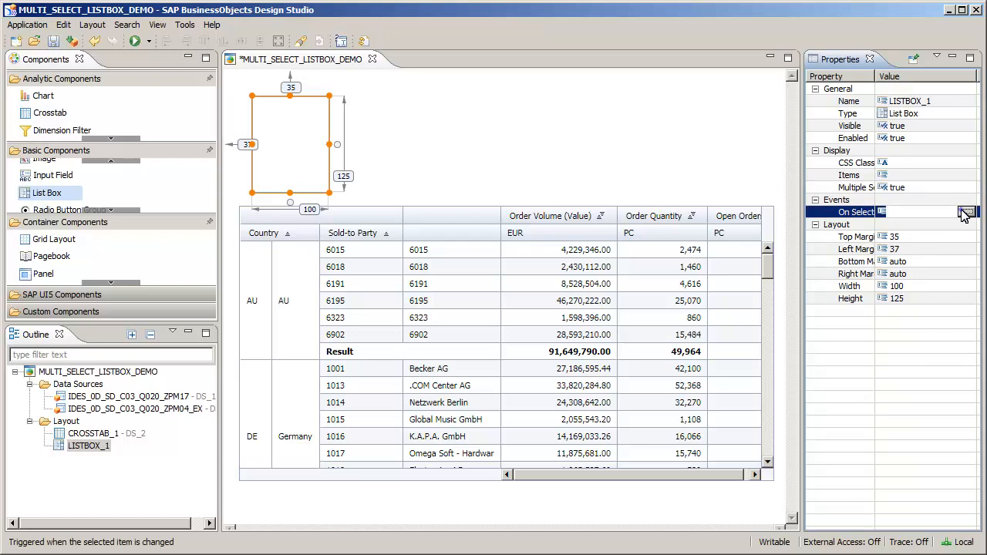
# Add DS_2.setFilter("0D_COUNTRY", LISTBOX_1.getSelectedValues()); to LISTBOX_1's On Select event
pyautogui.click(967, 211)
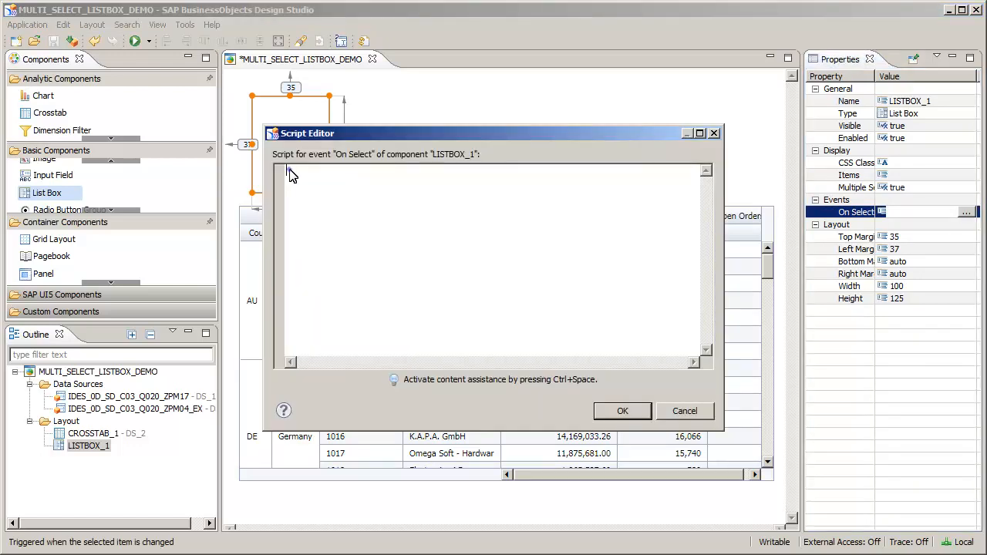
pyautogui.write('DS_2.setFilter("0D_COUNTRY", LISTBOX_1.getSelectedValues());')
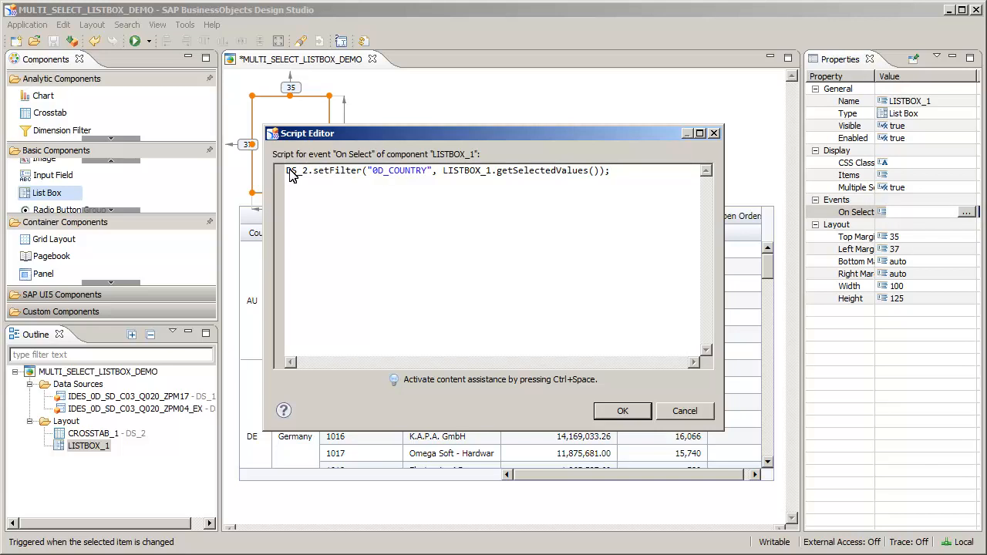
pyautogui.moveTo(479, 312)
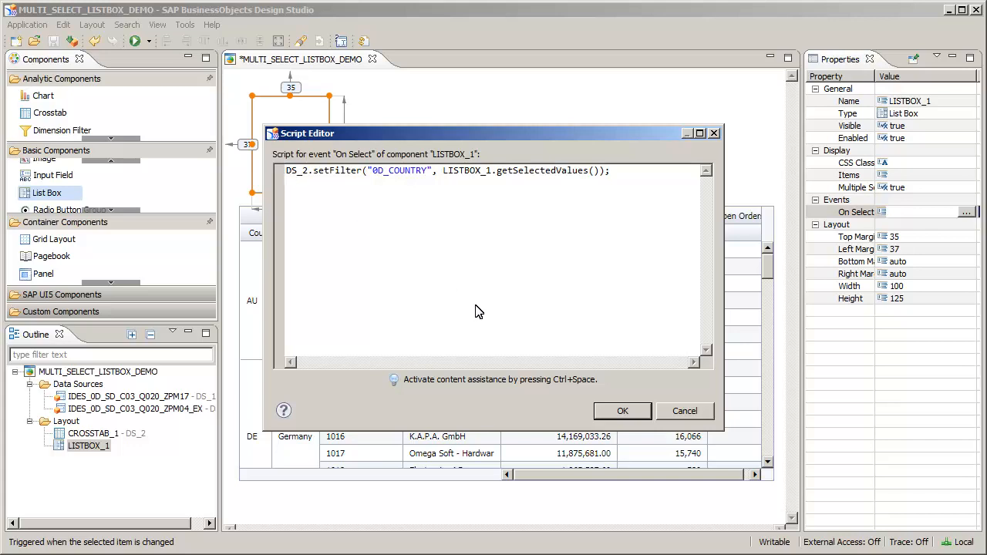
pyautogui.click(622, 410)
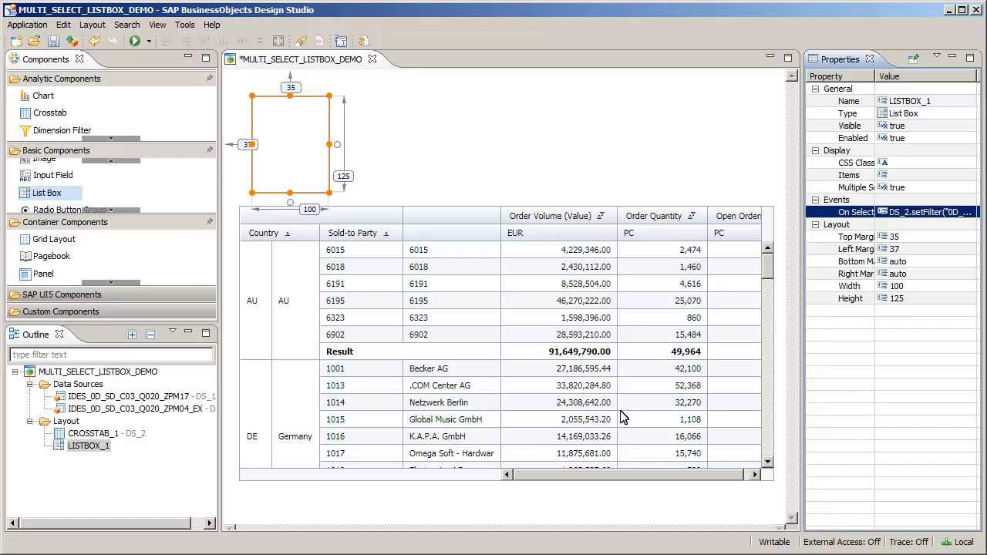
pyautogui.moveTo(208, 100)
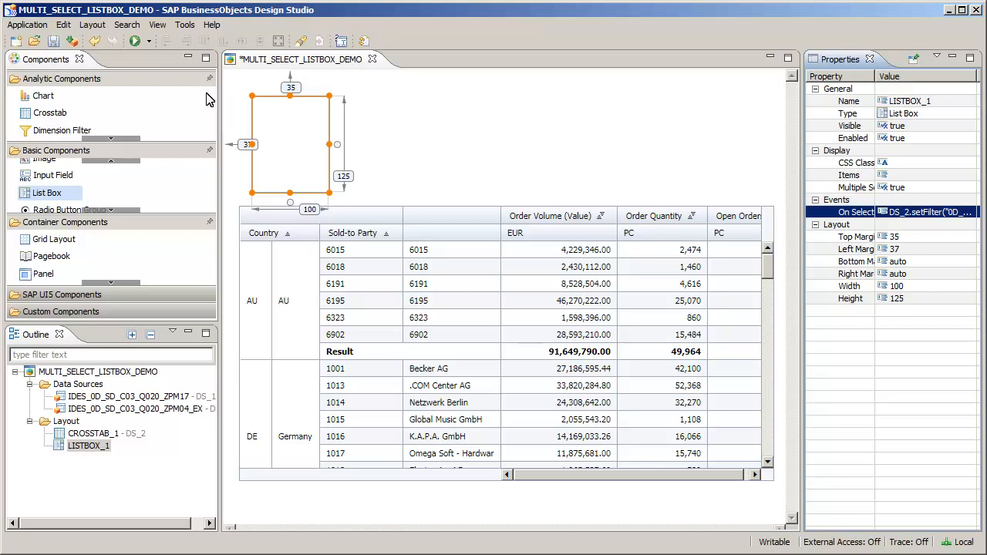
# Execute the application locally and select France and USA in the list box
pyautogui.click(135, 41)
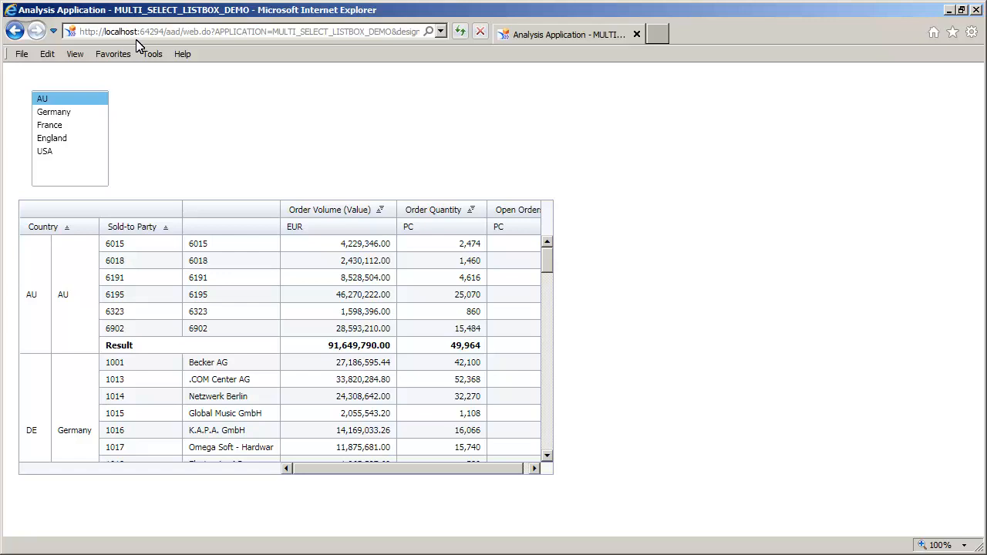
pyautogui.moveTo(87, 92)
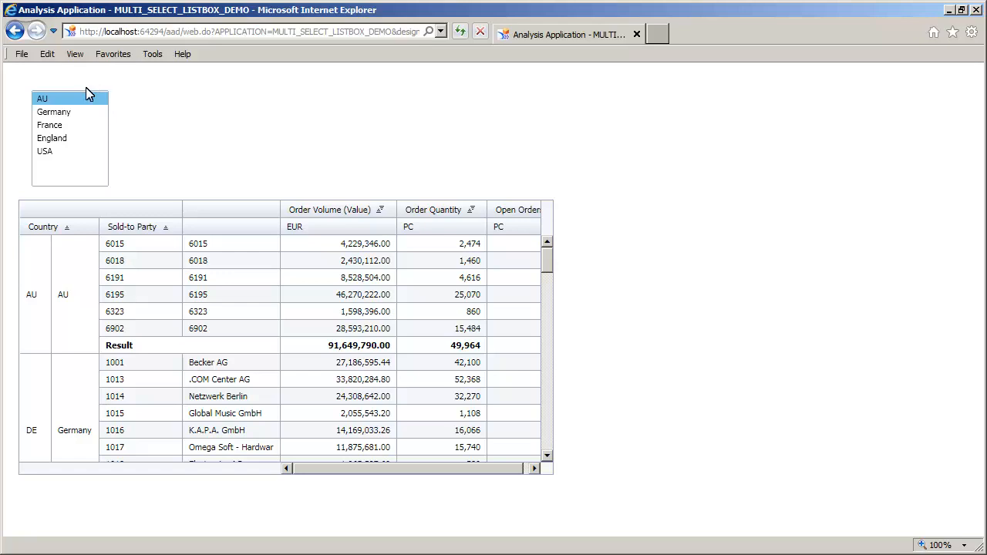
pyautogui.click(49, 125)
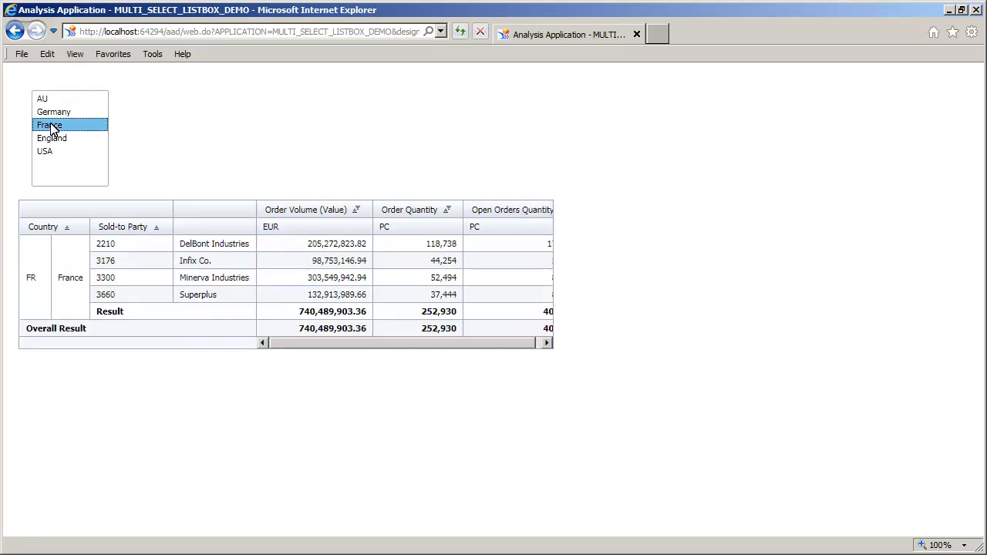
pyautogui.click(44, 151)
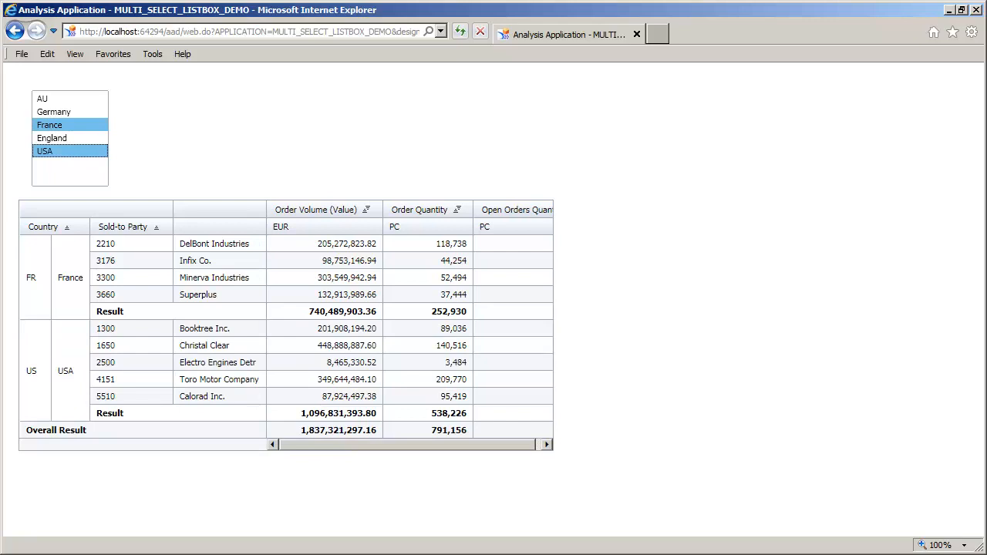